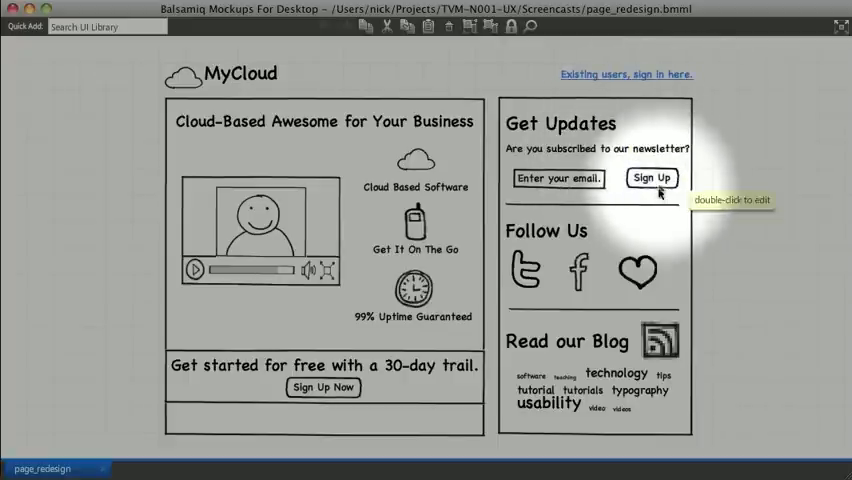
mouse_move(573, 181)
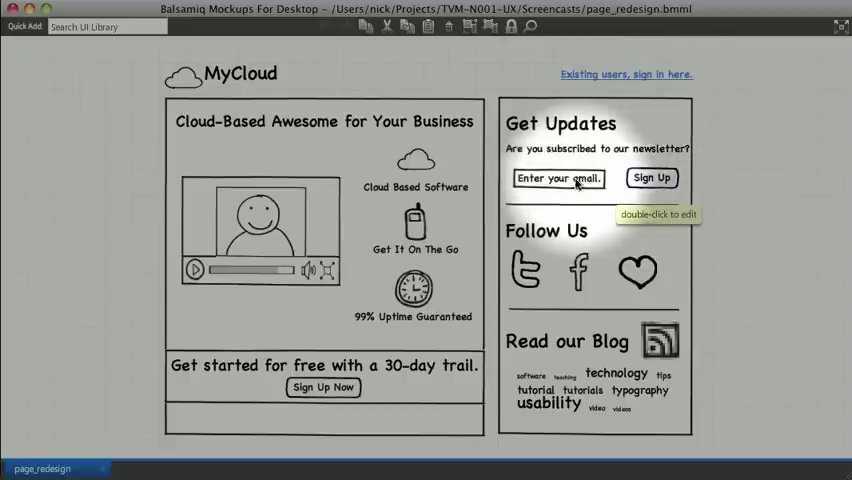
mouse_move(617, 189)
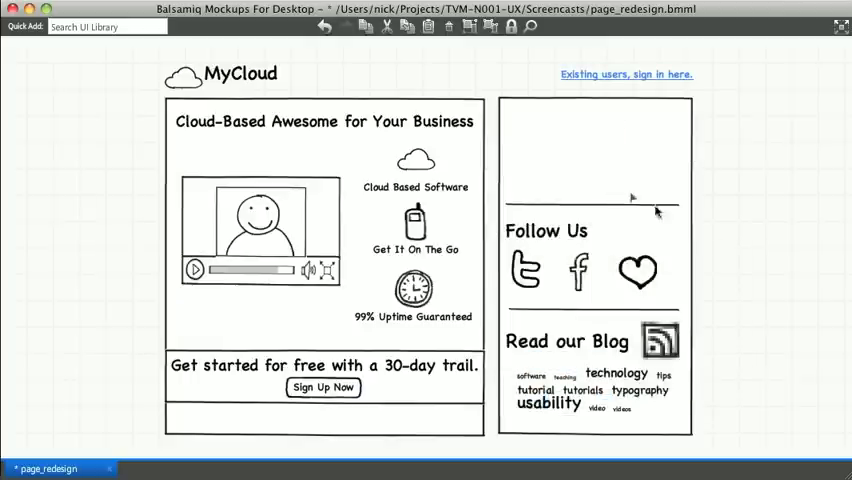
mouse_move(658, 207)
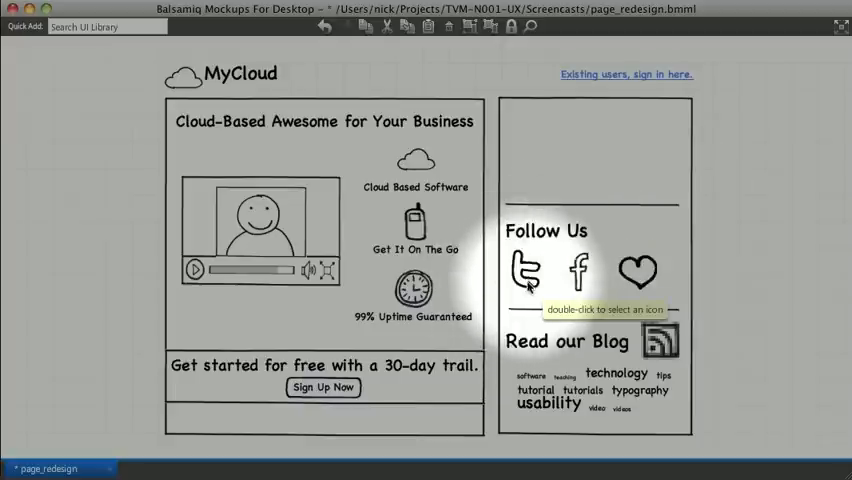
mouse_move(618, 290)
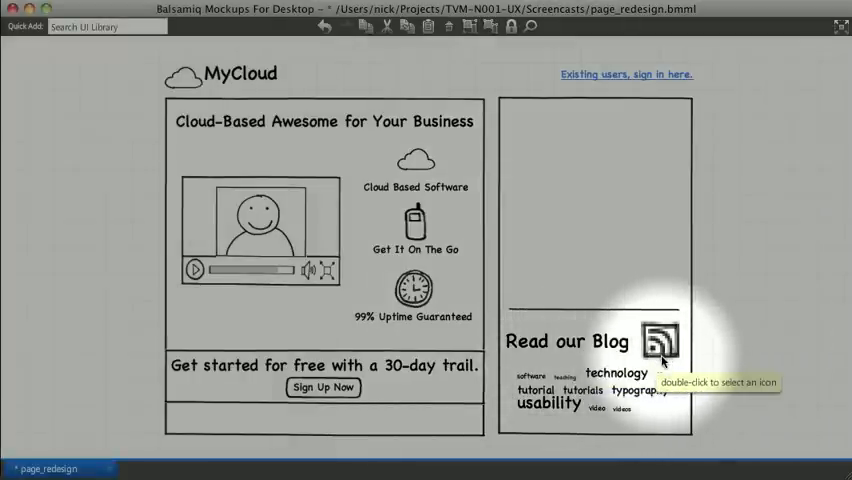
mouse_move(650, 400)
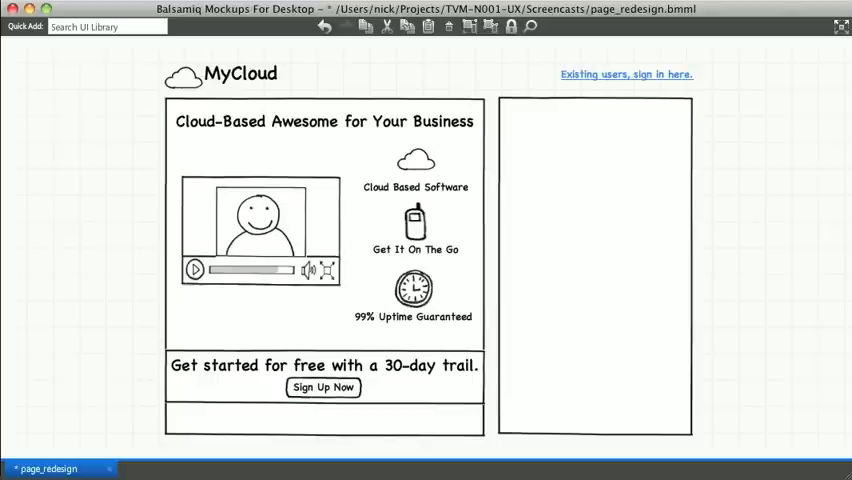
mouse_move(601, 313)
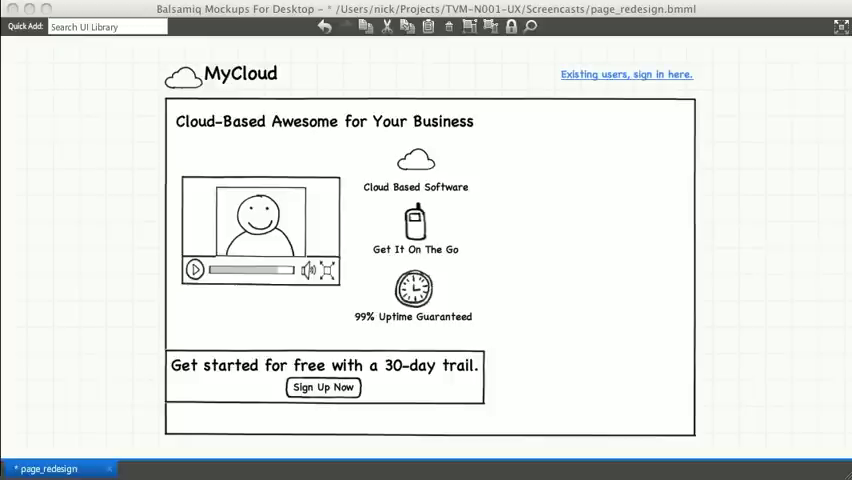
mouse_move(415, 222)
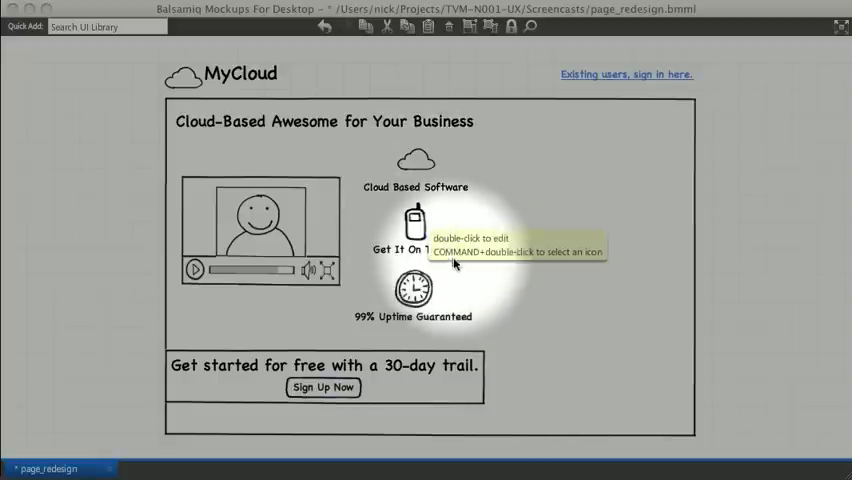
mouse_move(440, 287)
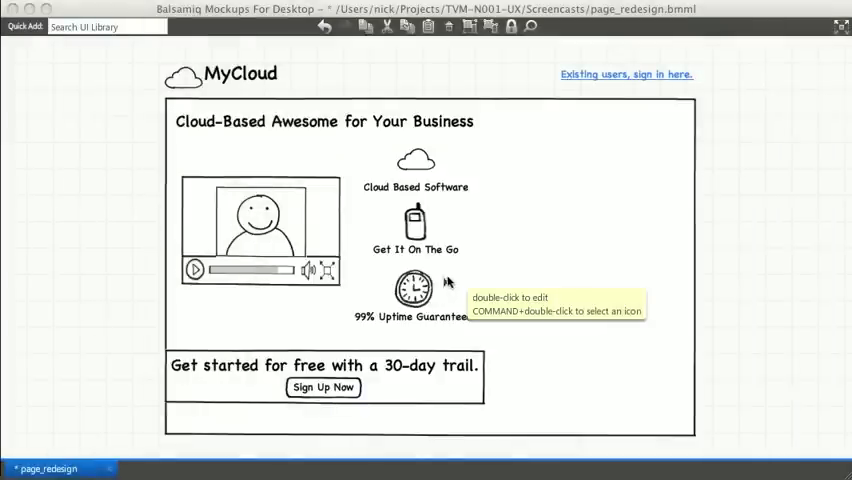
mouse_move(390, 423)
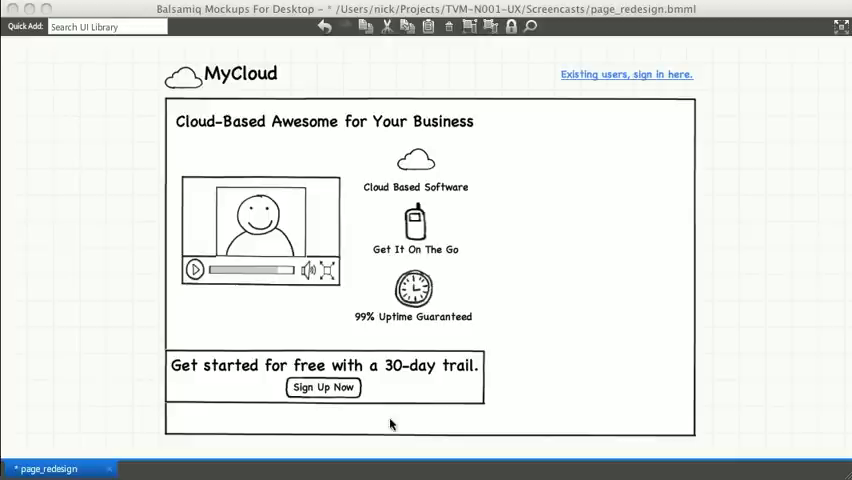
mouse_move(398, 392)
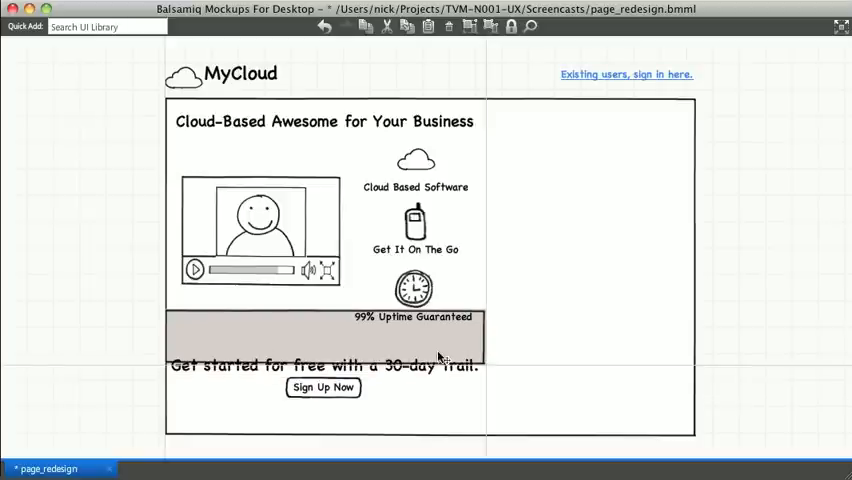
Step: Move the call-to-action bar higher and put Sign Up Now at its right end
click(330, 335)
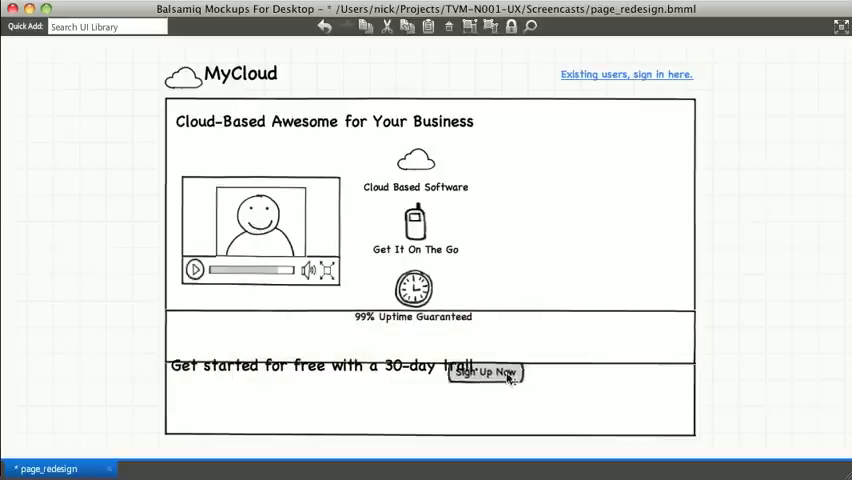
drag(485, 372, 598, 337)
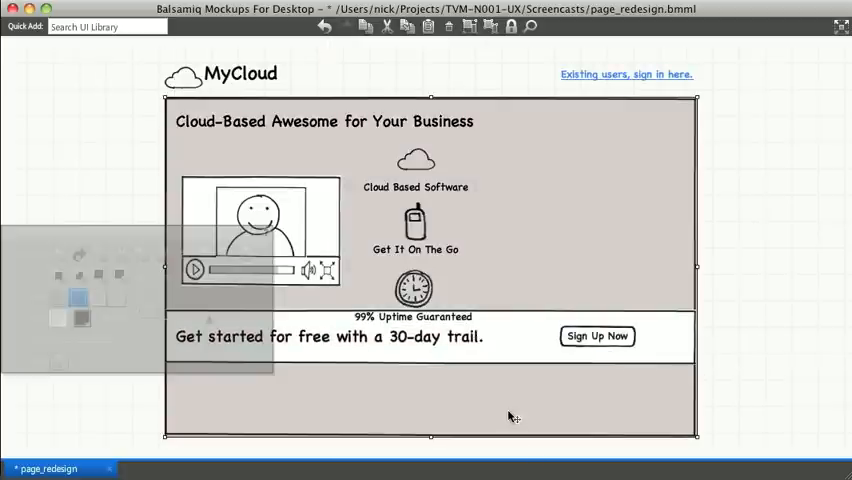
mouse_move(412, 222)
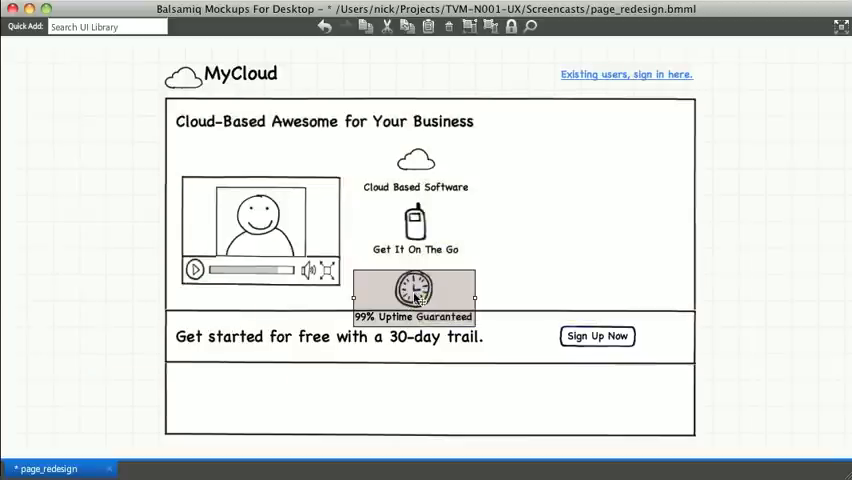
Step: Drag the uptime clock feature down into the bottom row on the left
drag(415, 295, 245, 390)
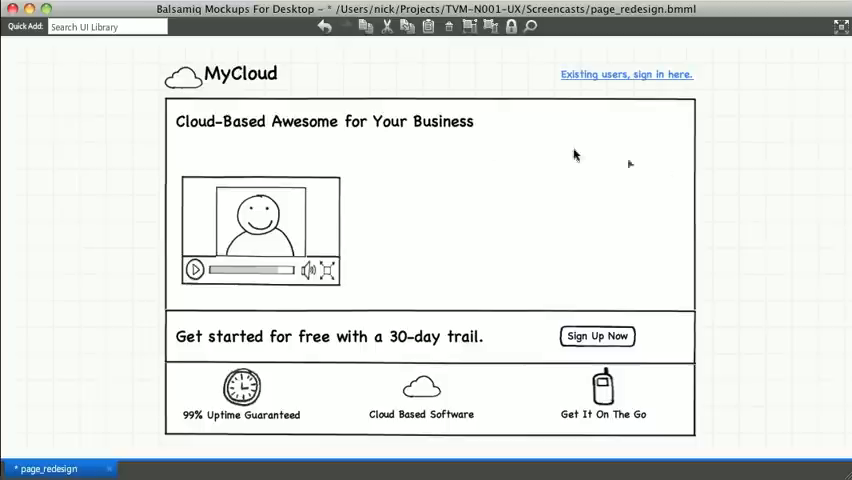
Step: Select the headline beside the video and set its text size
click(260, 230)
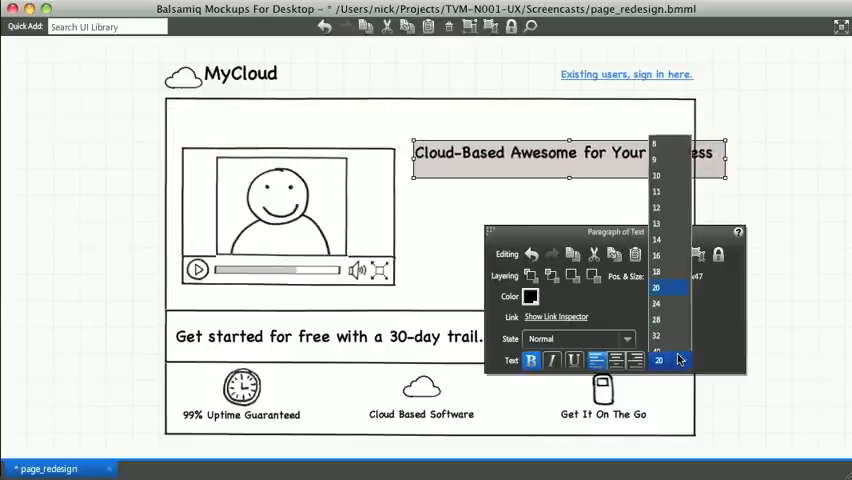
click(657, 360)
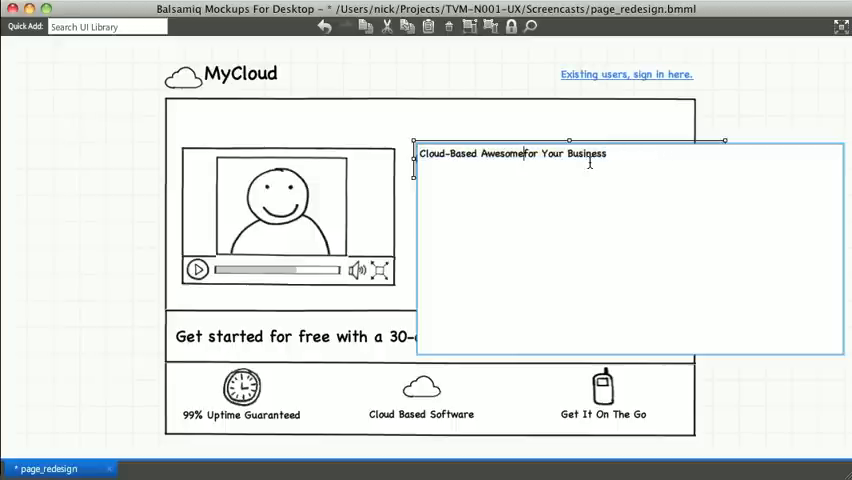
Step: Break the headline onto two lines after 'Awesome', then reselect it
key(Enter)
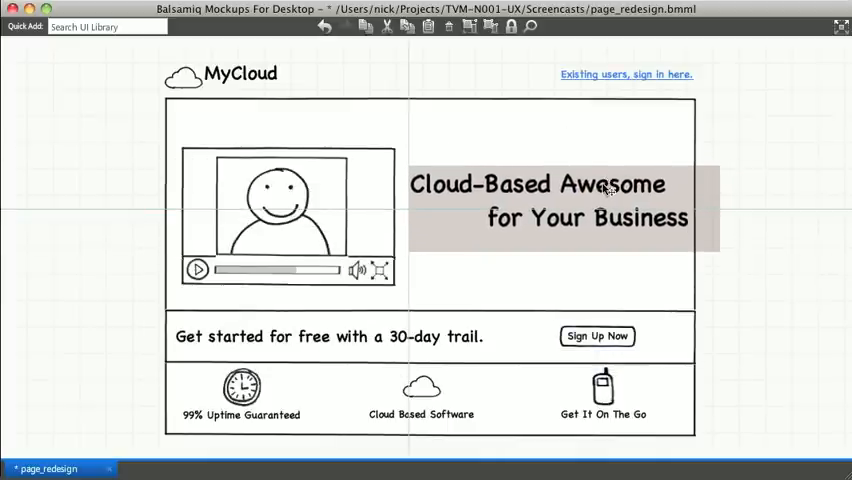
click(768, 194)
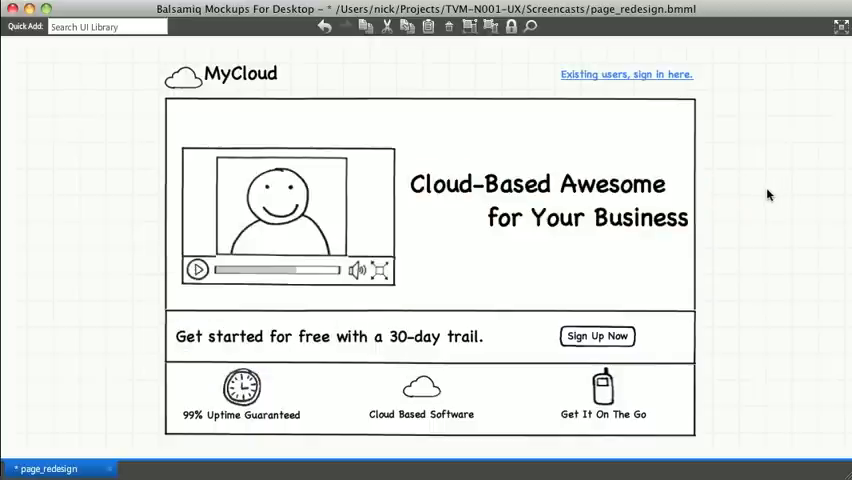
click(560, 200)
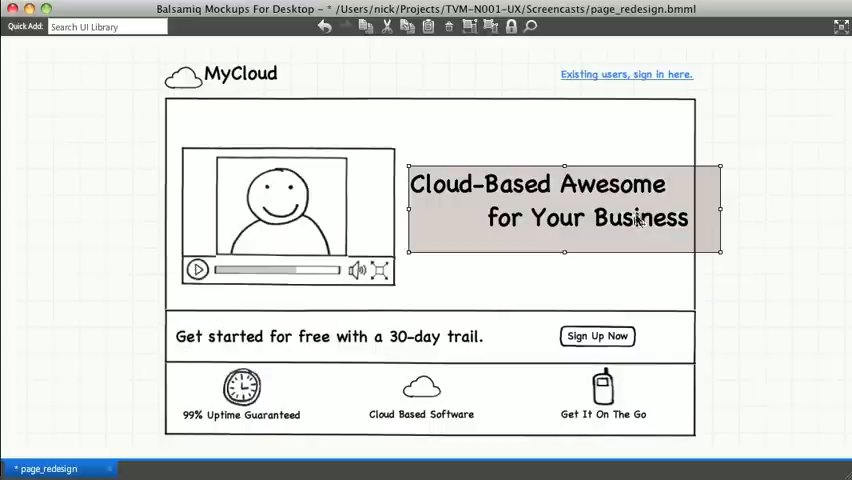